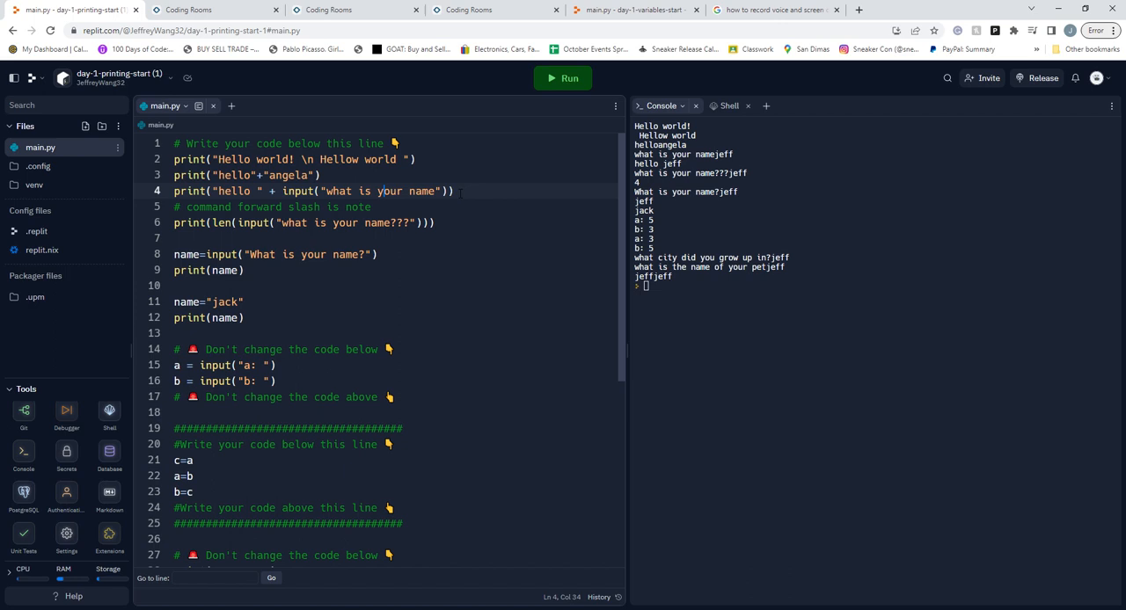
mouse_move(186, 190)
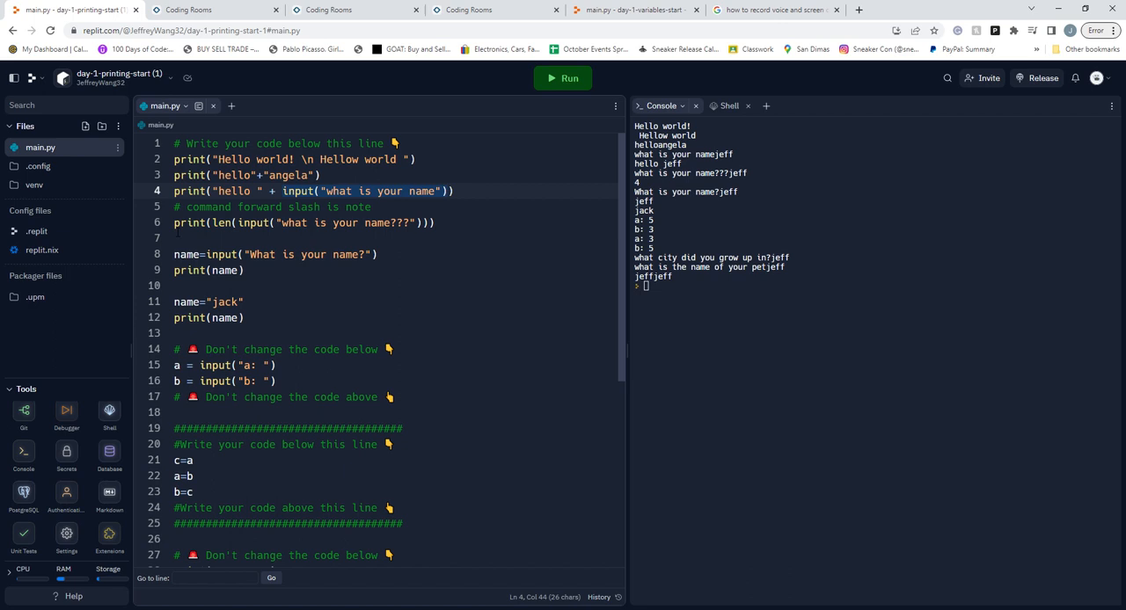
click(237, 222)
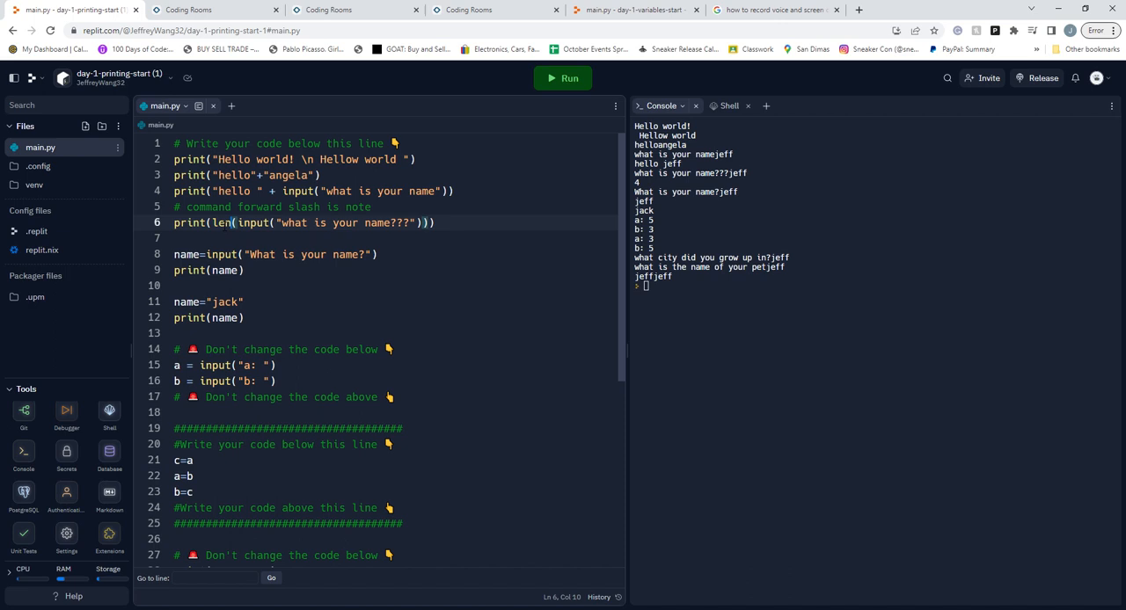
scroll(down, 3)
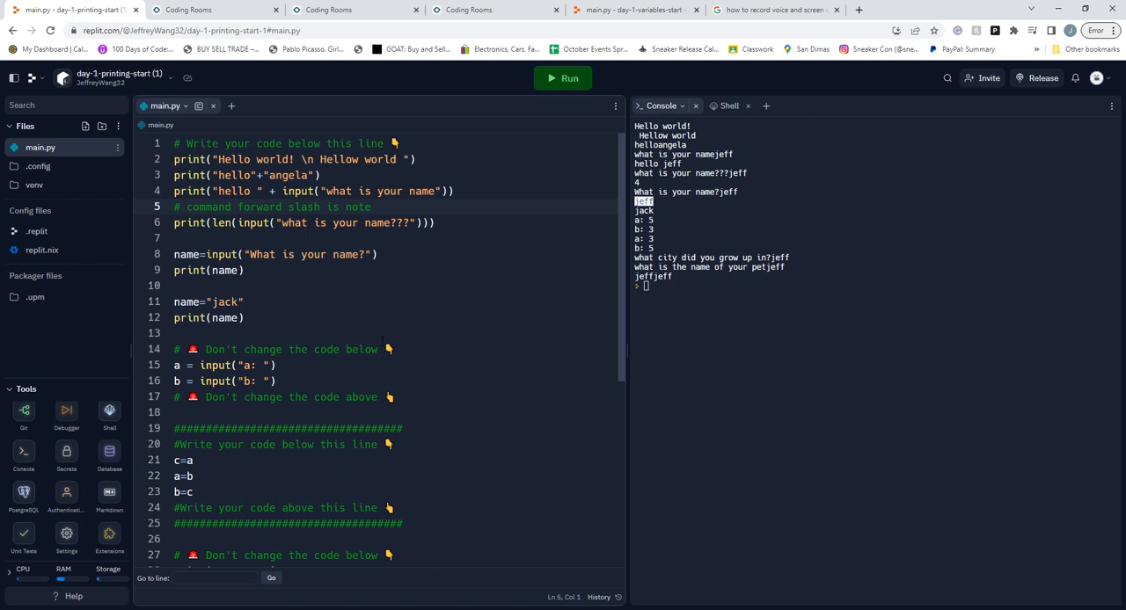
scroll(down, 3)
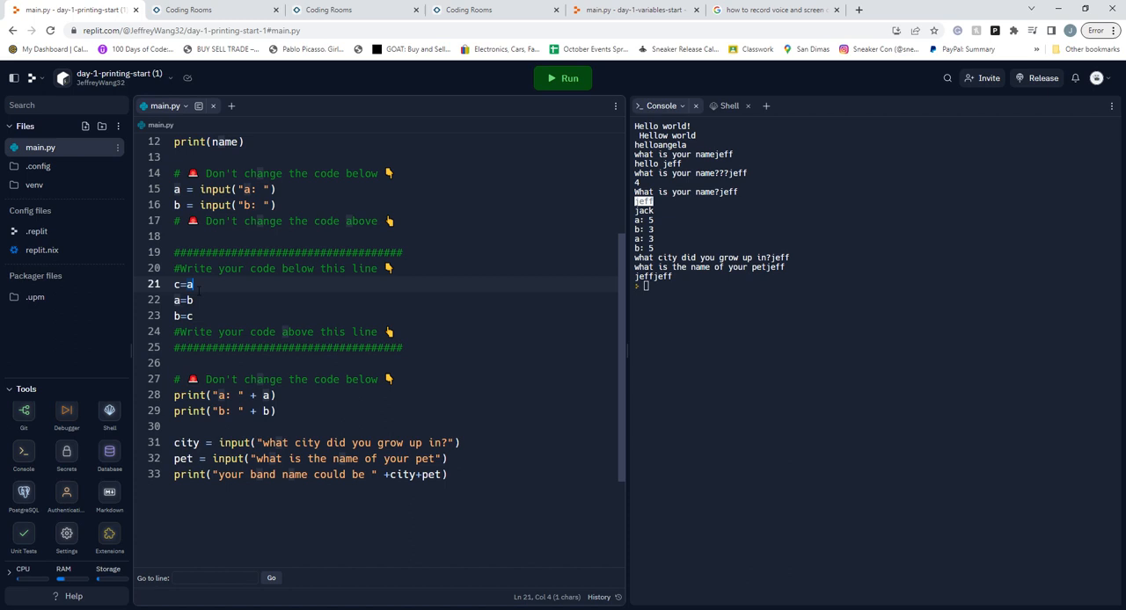
click(193, 299)
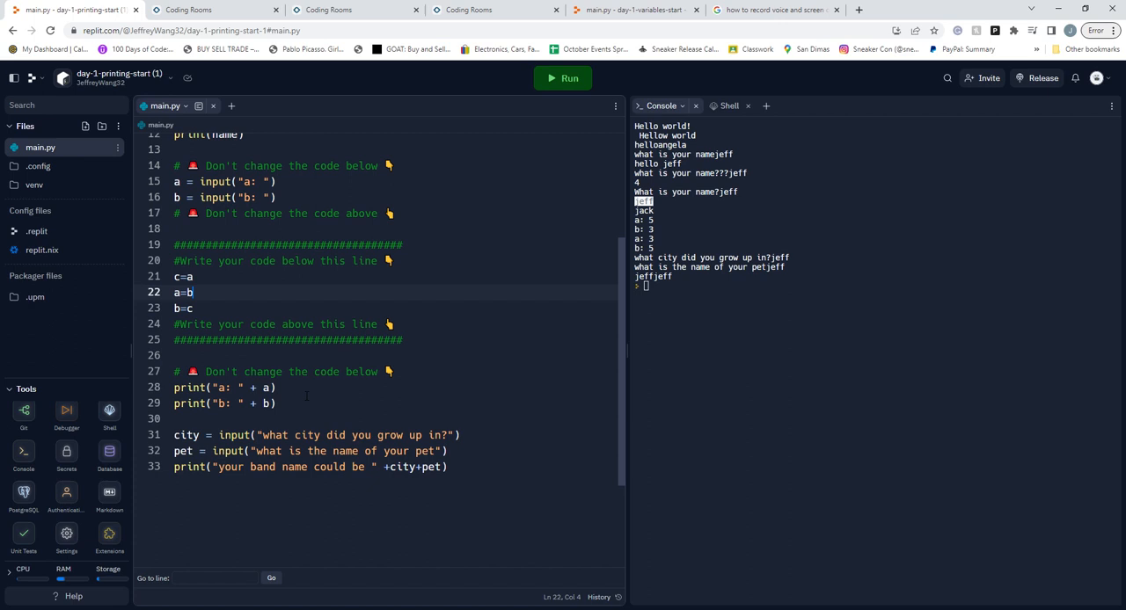
scroll(down, 3)
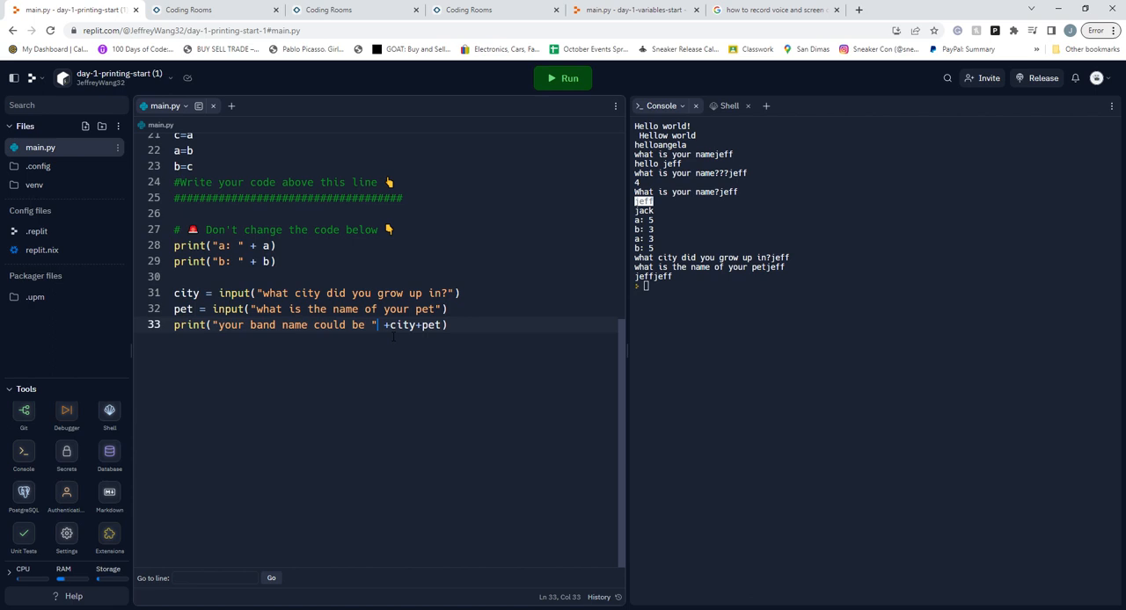
click(429, 325)
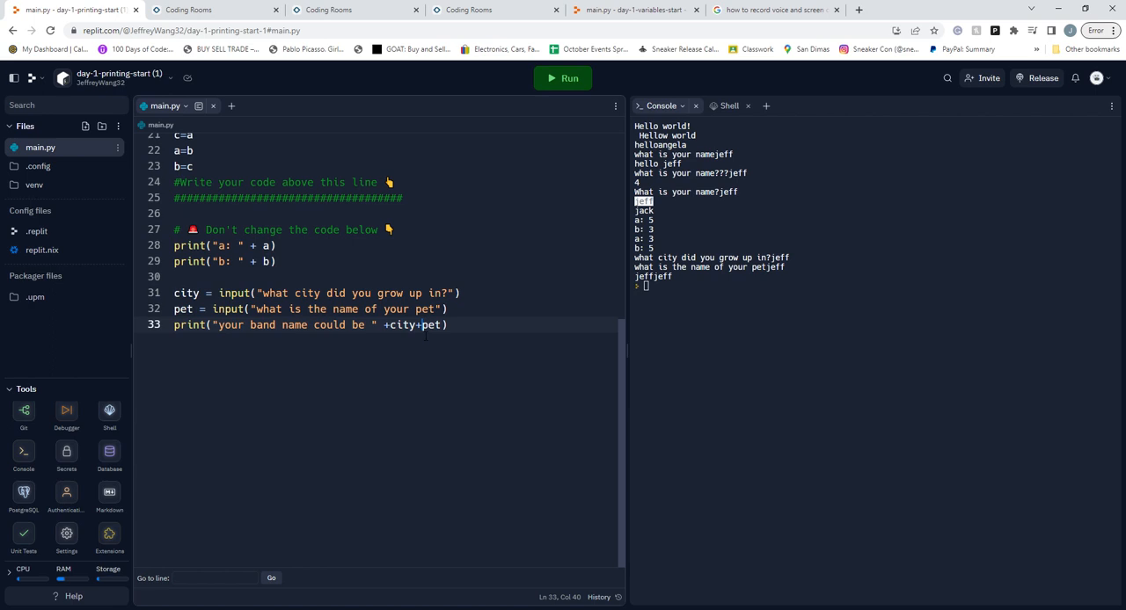